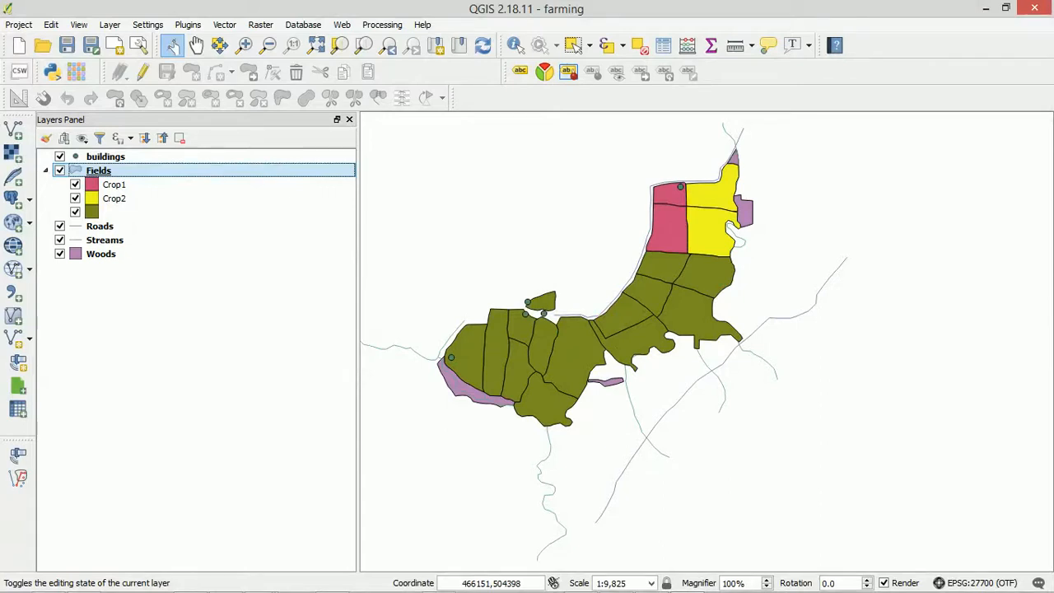
{"action": "mouse_move", "coordinate": [409, 349]}
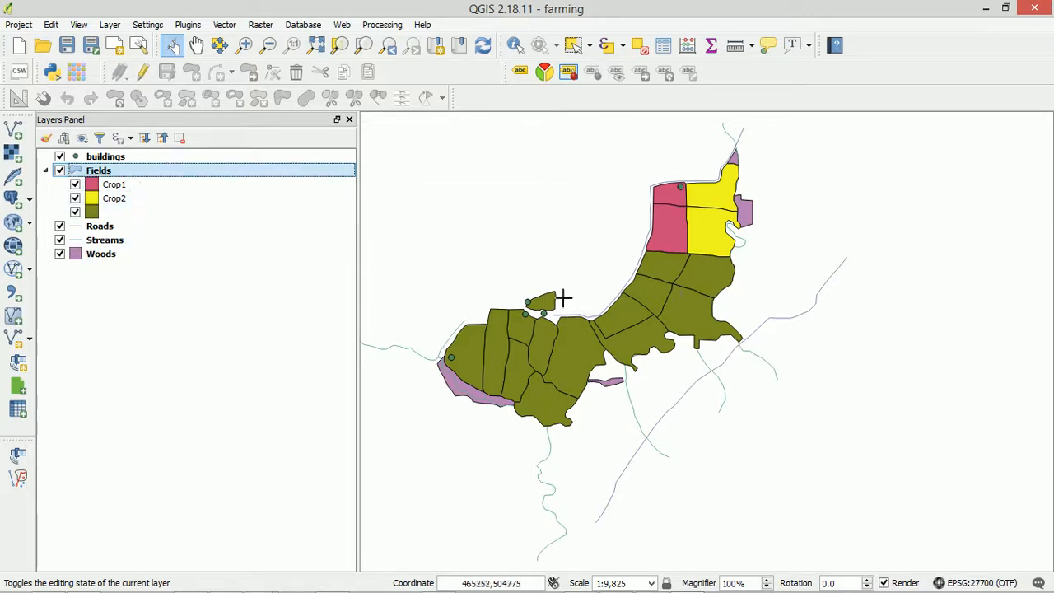
Select the Crop1 category and briefly hide, then reshow, the unnamed Fields category.
{"action": "left_click", "coordinate": [115, 184]}
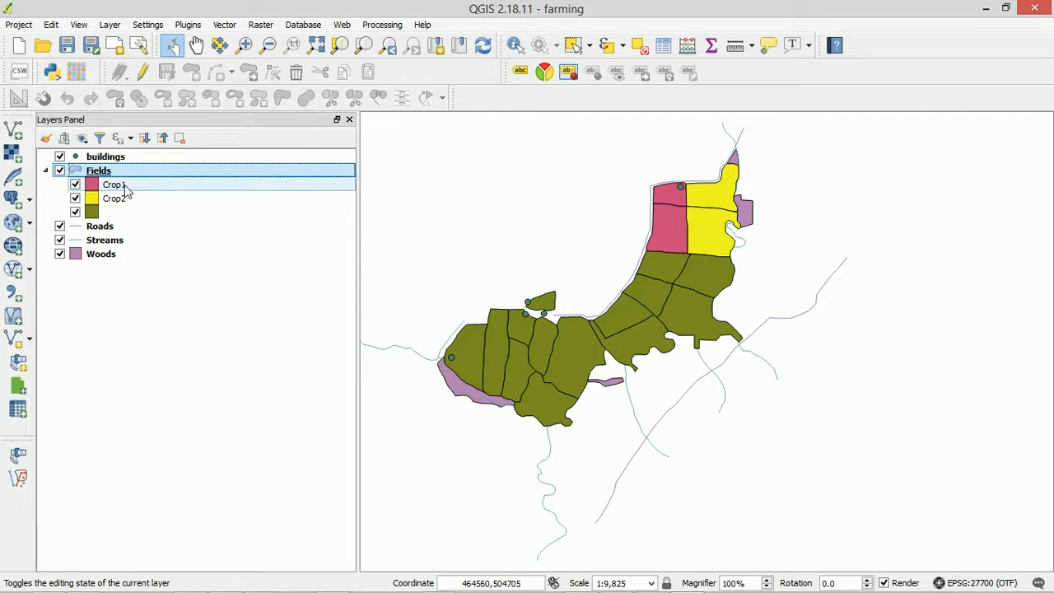
{"action": "mouse_move", "coordinate": [142, 189]}
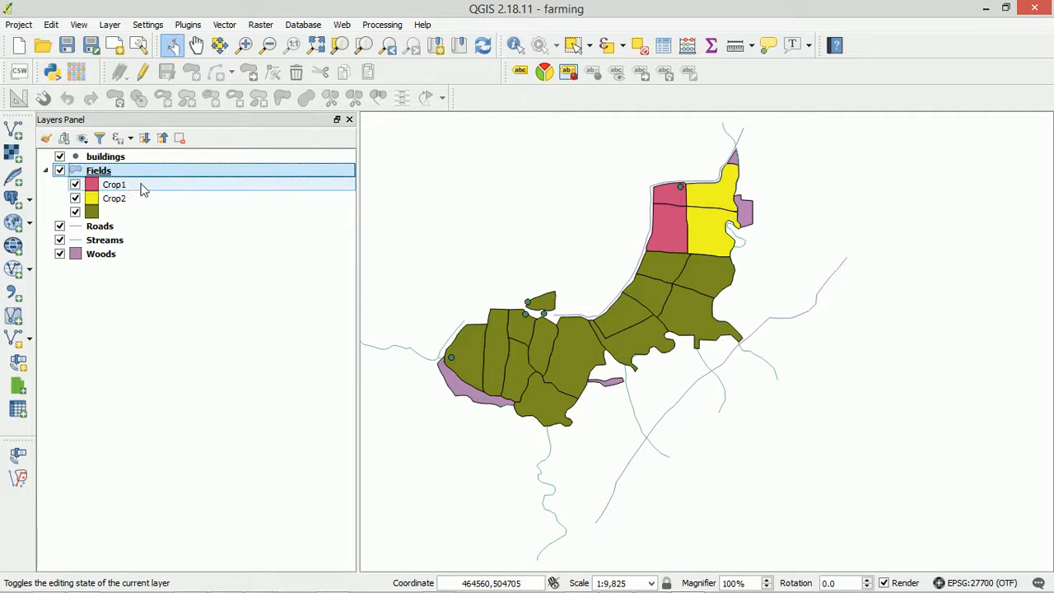
{"action": "left_click", "coordinate": [100, 226]}
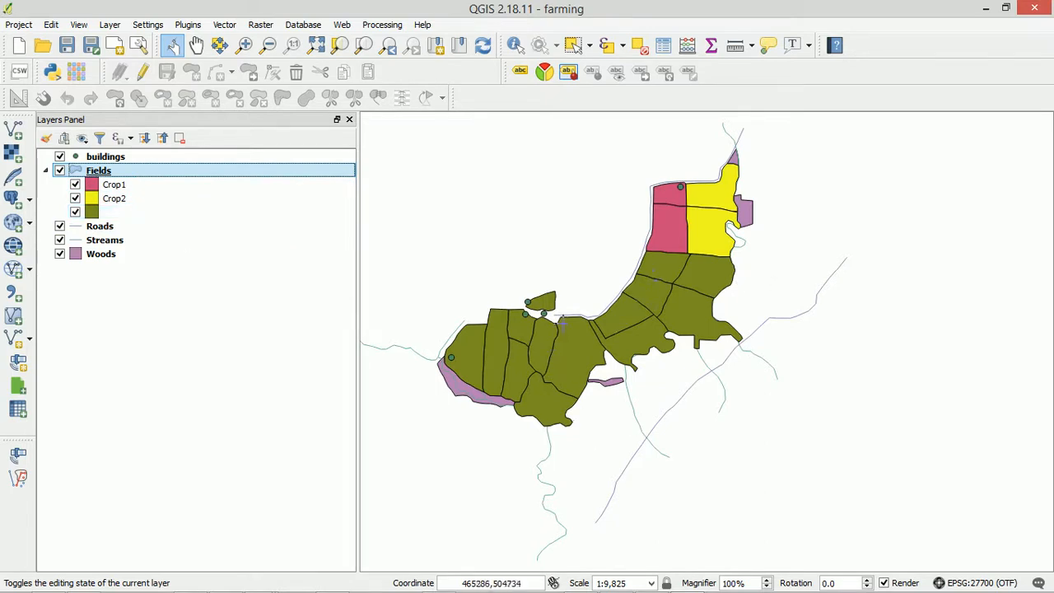
{"action": "left_click", "coordinate": [75, 212]}
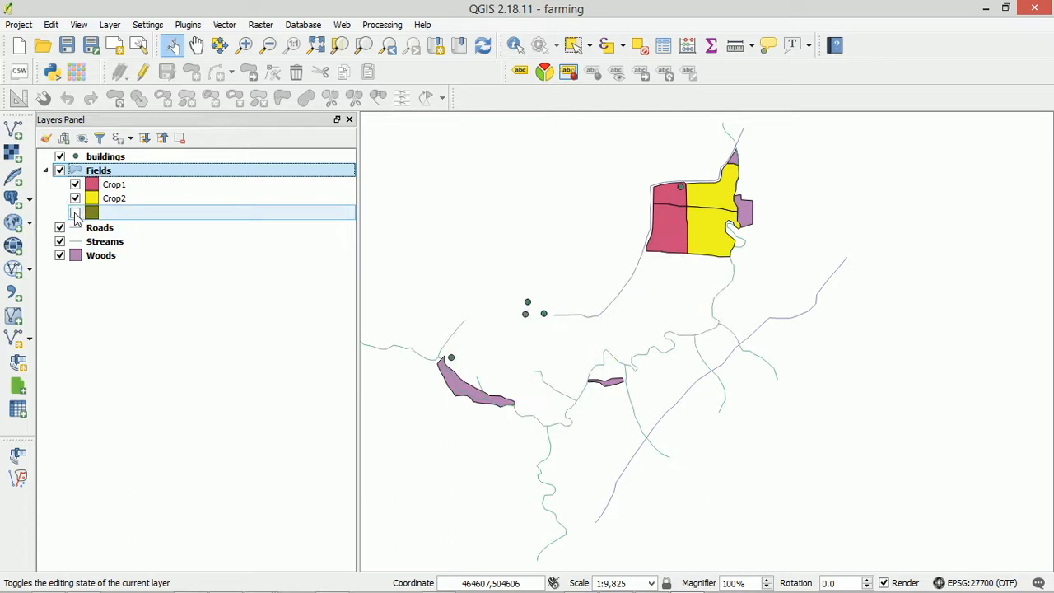
{"action": "left_click", "coordinate": [75, 213]}
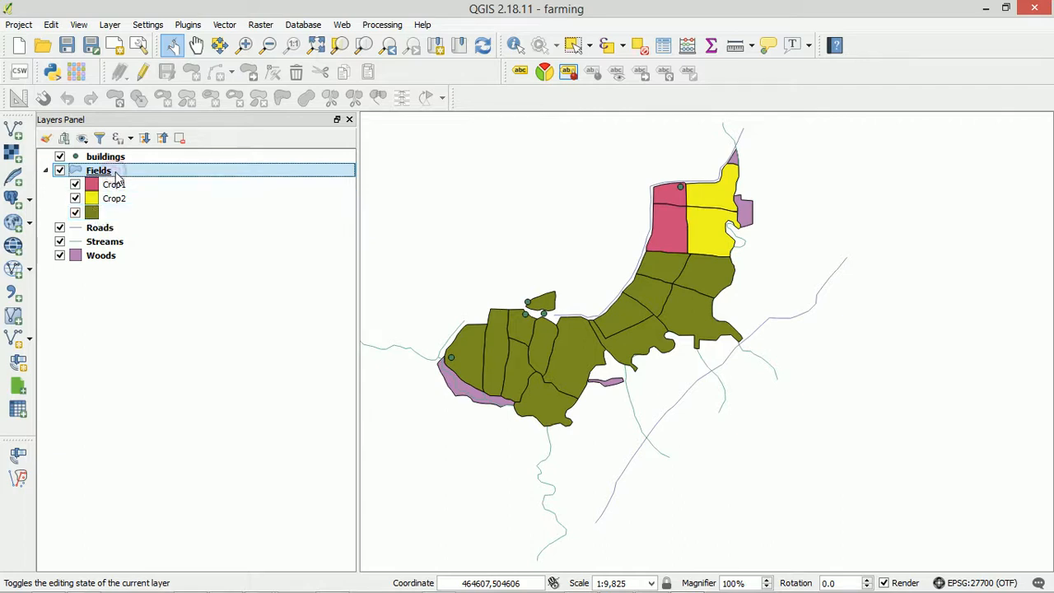
Delete all Fields categories, reclassify by Decision, untick the unnamed category and apply.
{"action": "double_click", "coordinate": [98, 170]}
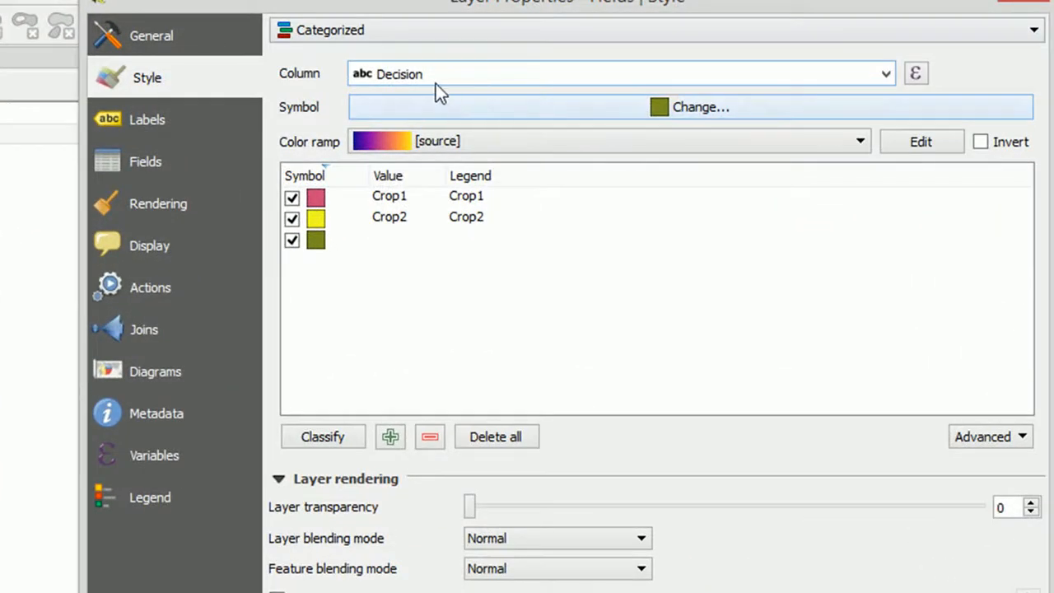
{"action": "left_click", "coordinate": [433, 74]}
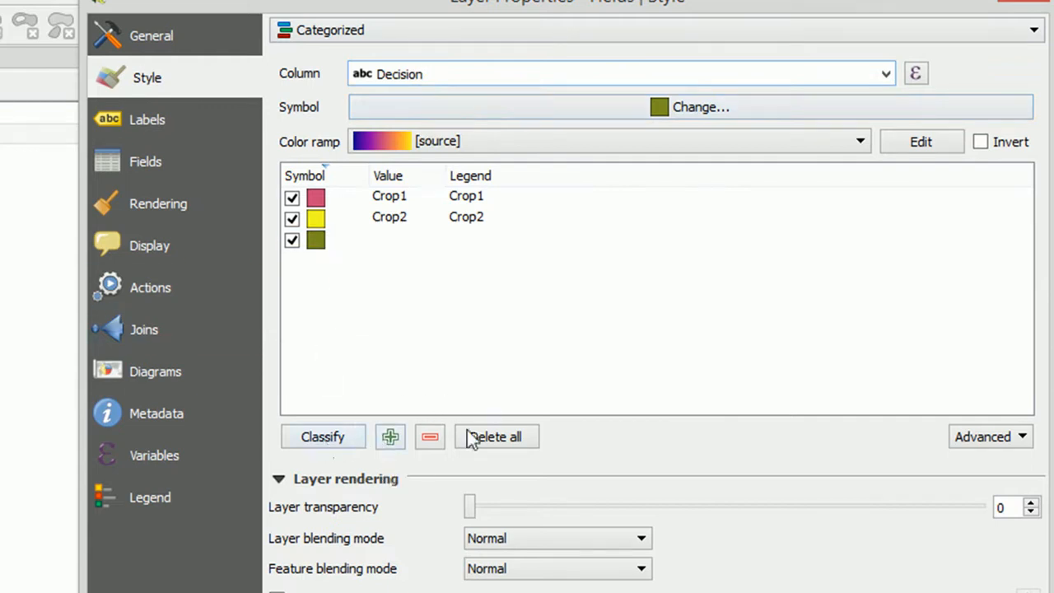
{"action": "left_click", "coordinate": [495, 437]}
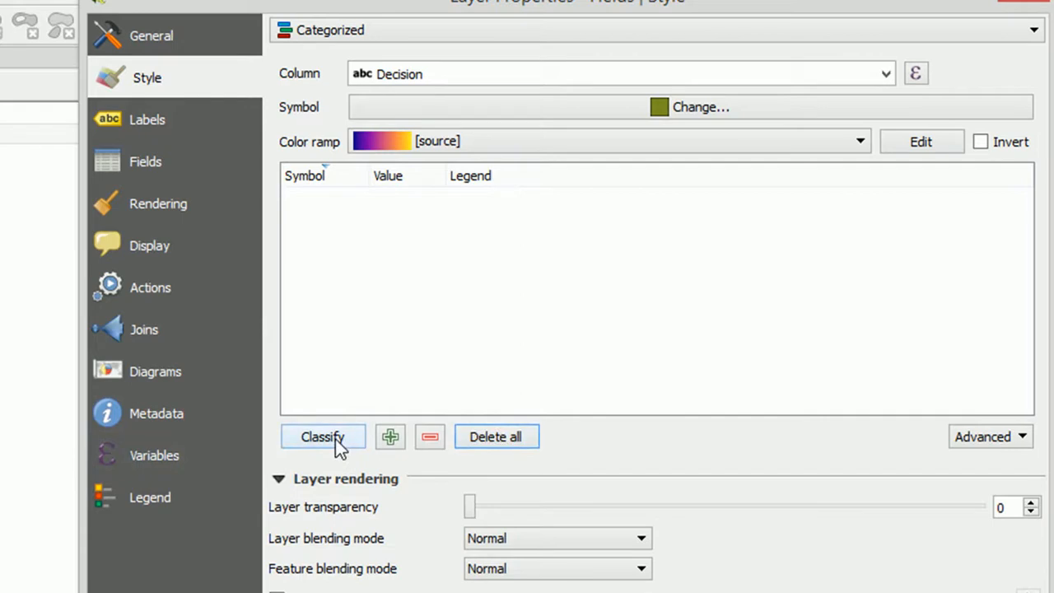
{"action": "left_click", "coordinate": [322, 437]}
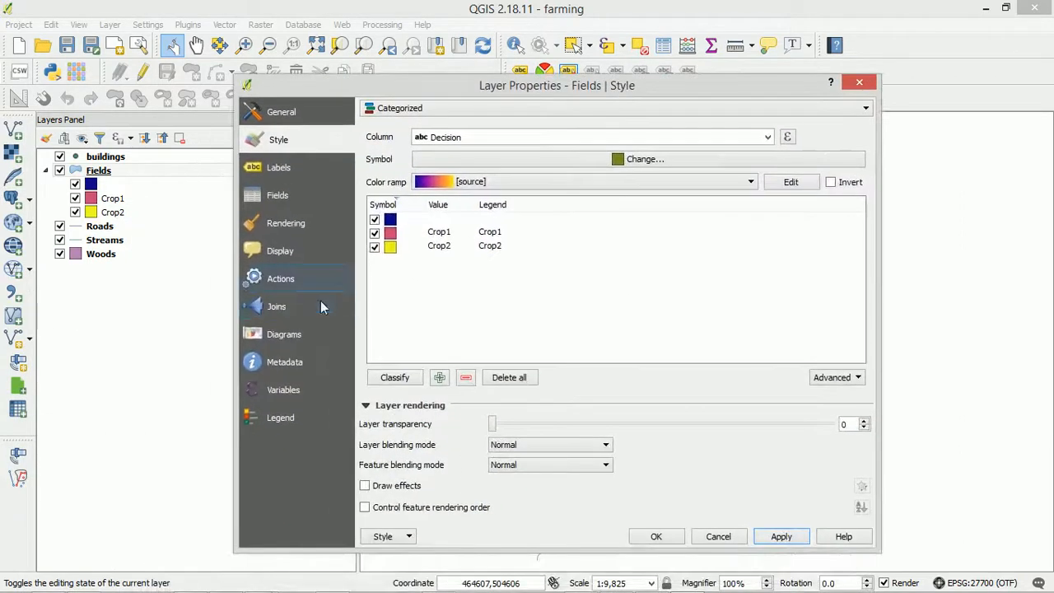
{"action": "left_click", "coordinate": [374, 219]}
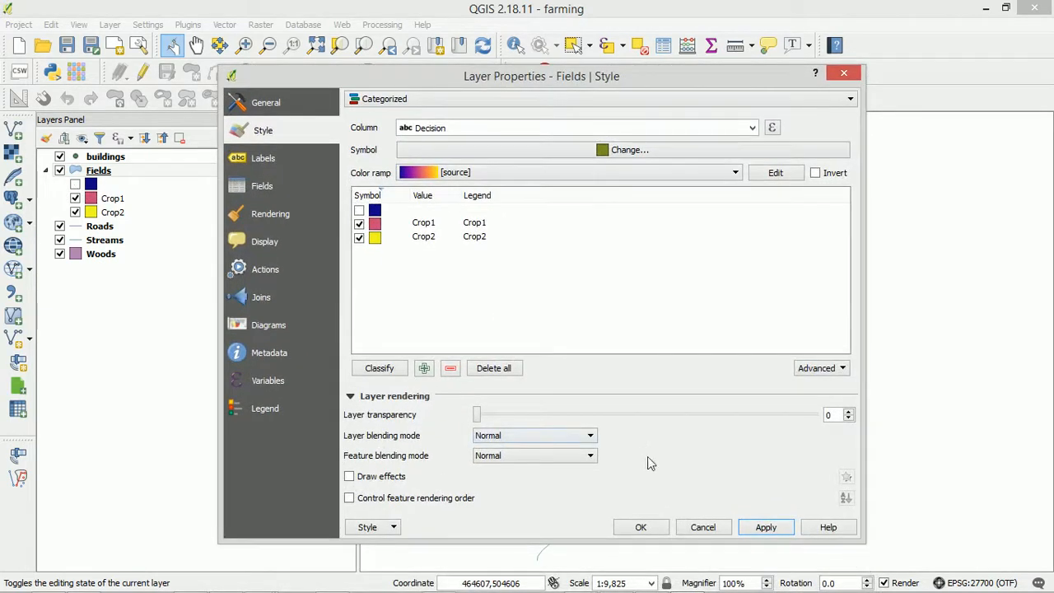
{"action": "mouse_move", "coordinate": [577, 412]}
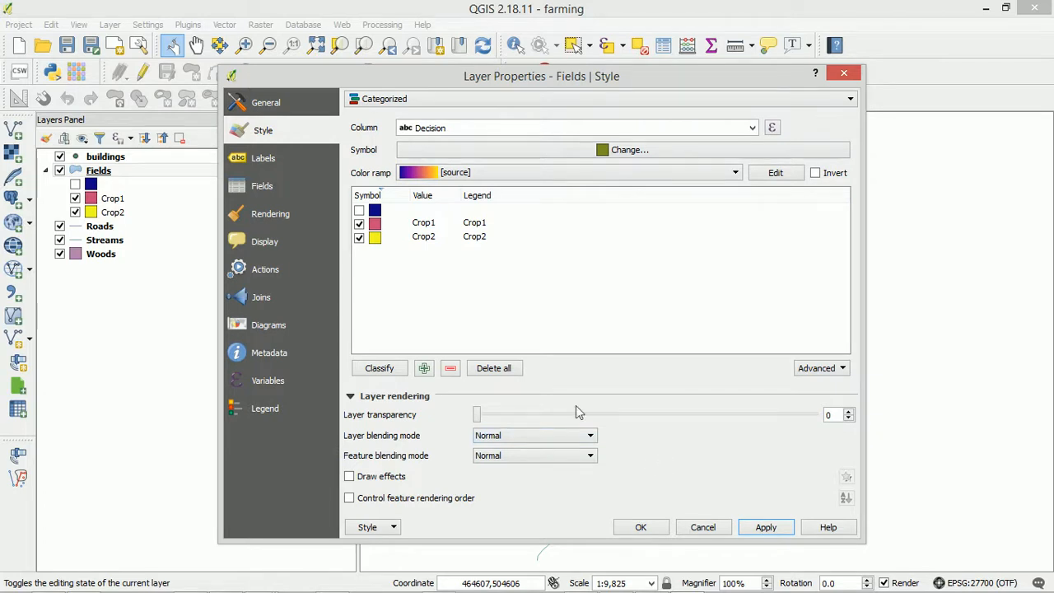
{"action": "left_click", "coordinate": [423, 210]}
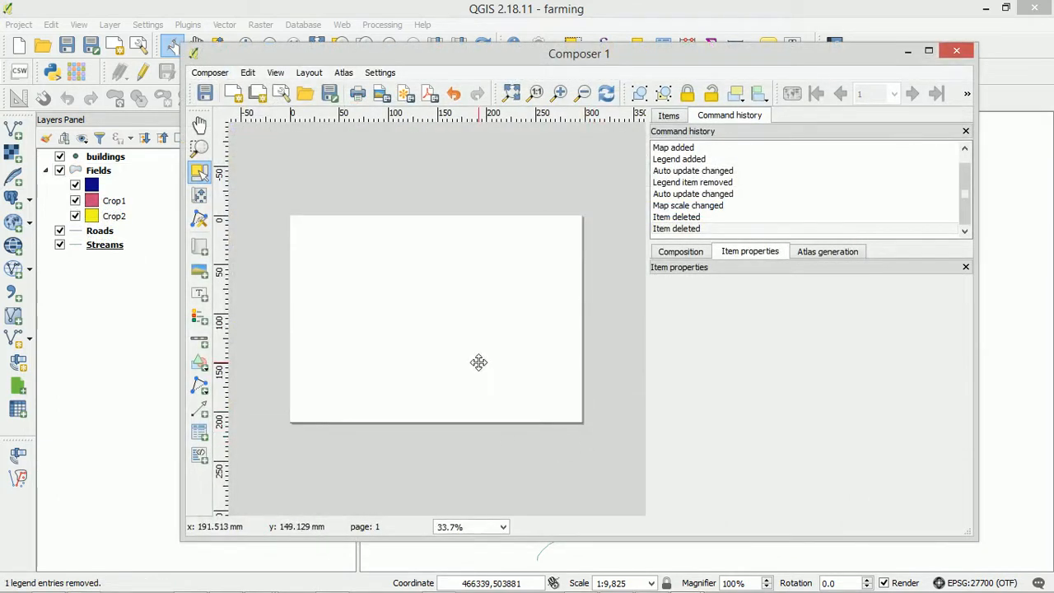
Add a map frame over the upper-left area of the layout page.
{"action": "left_click_drag", "start_coordinate": [579, 53], "coordinate": [603, 284]}
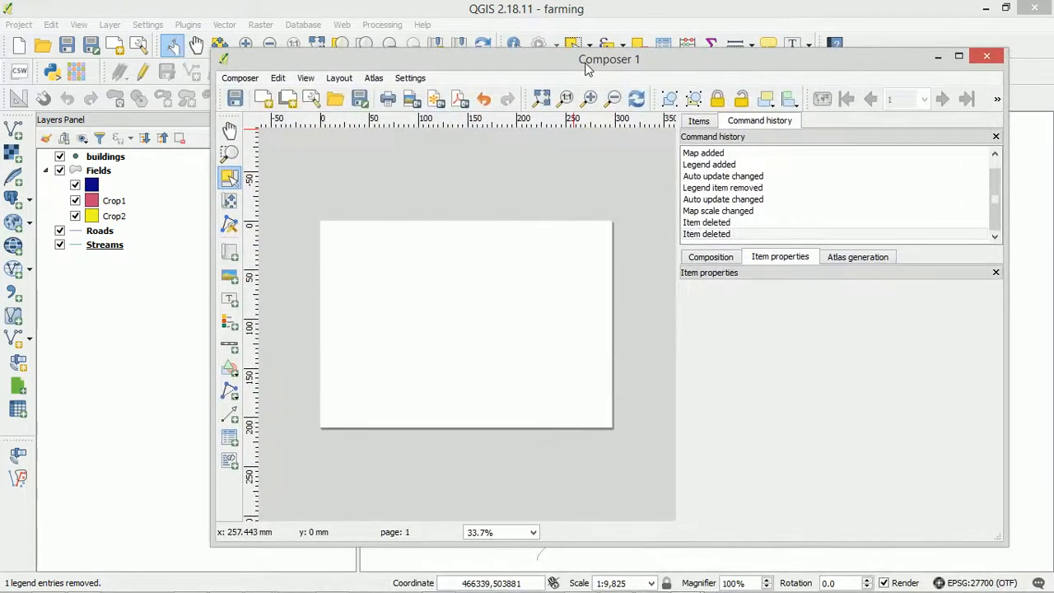
{"action": "left_click", "coordinate": [230, 252]}
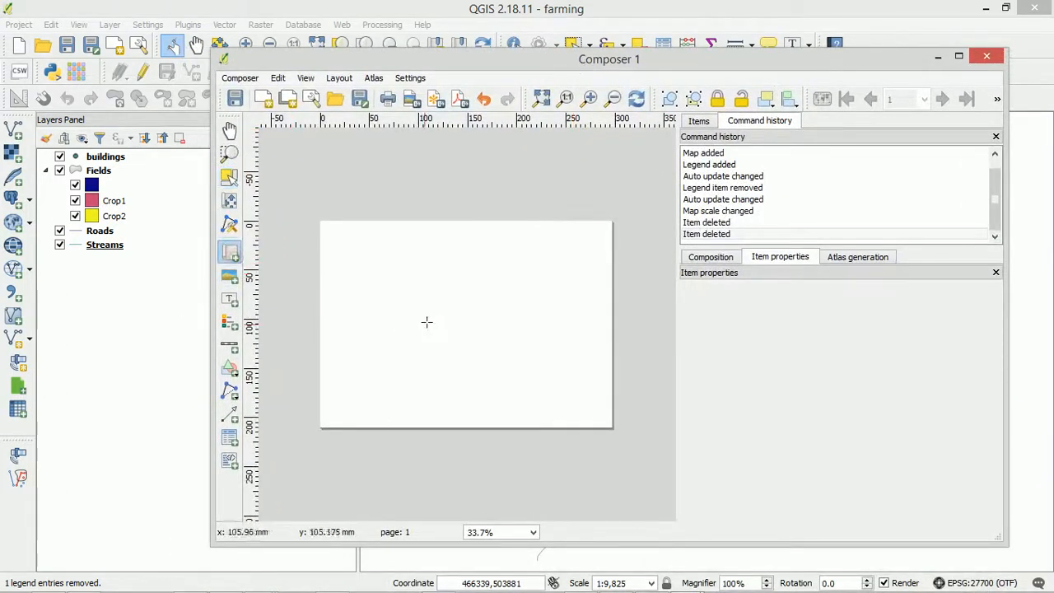
{"action": "left_click_drag", "start_coordinate": [327, 233], "coordinate": [550, 376]}
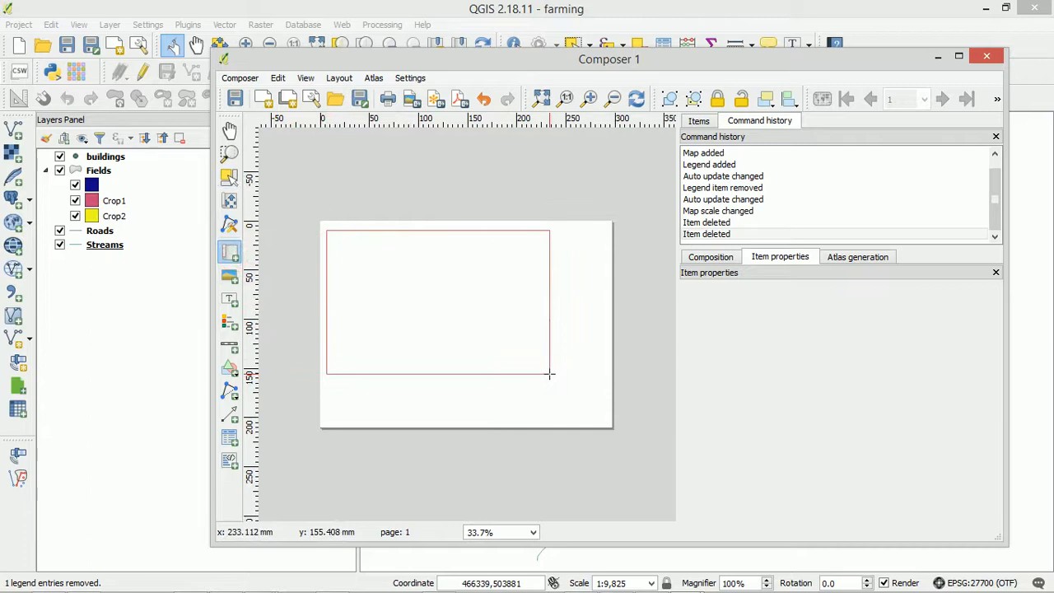
{"action": "left_click", "coordinate": [438, 301]}
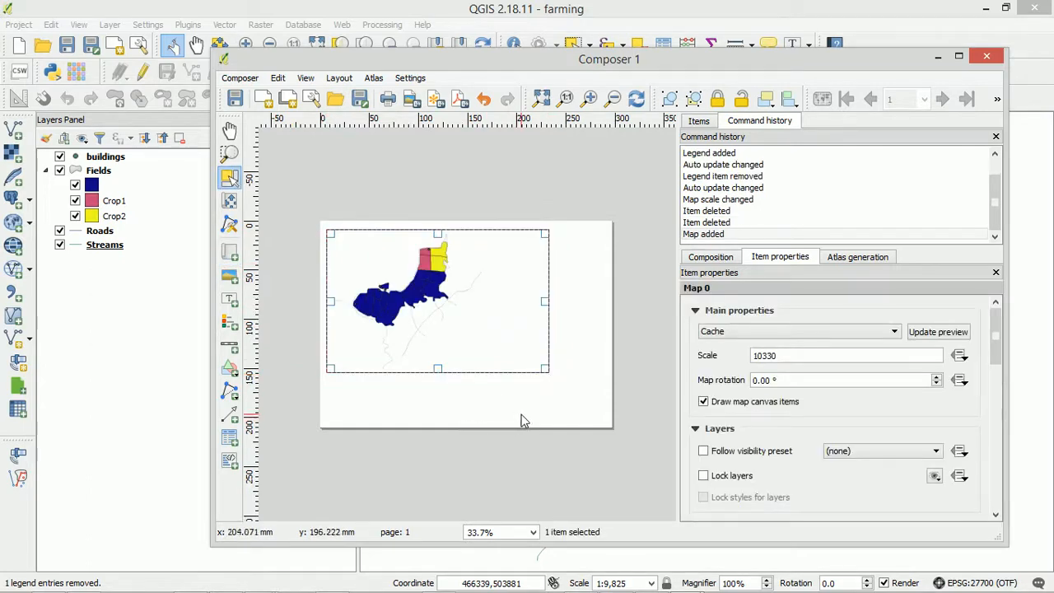
{"action": "mouse_move", "coordinate": [404, 319]}
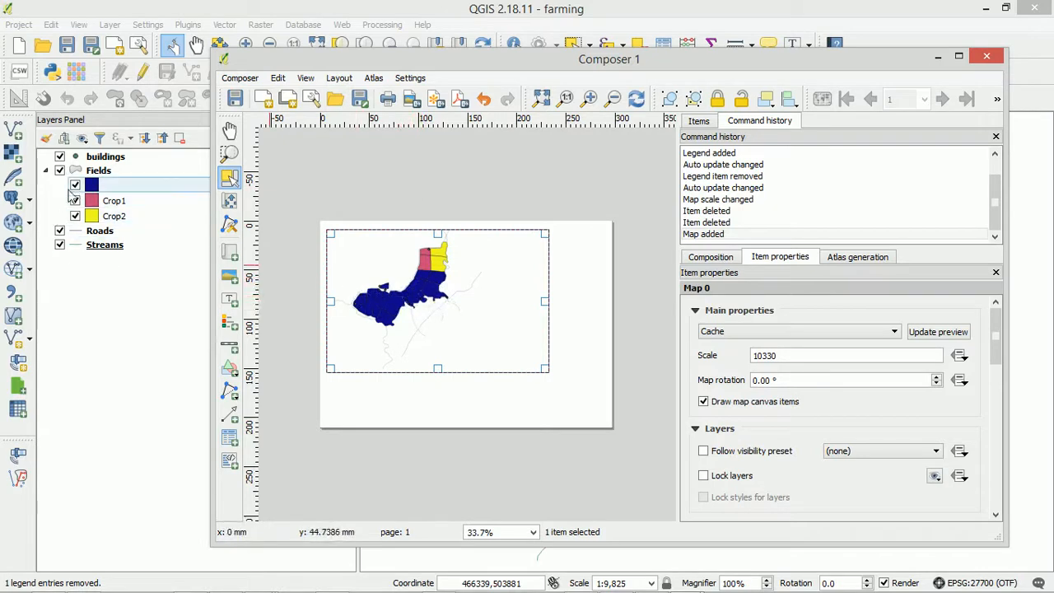
Hide the unlabelled blue Fields category and refresh the Composer 1 map preview.
{"action": "left_click", "coordinate": [987, 56]}
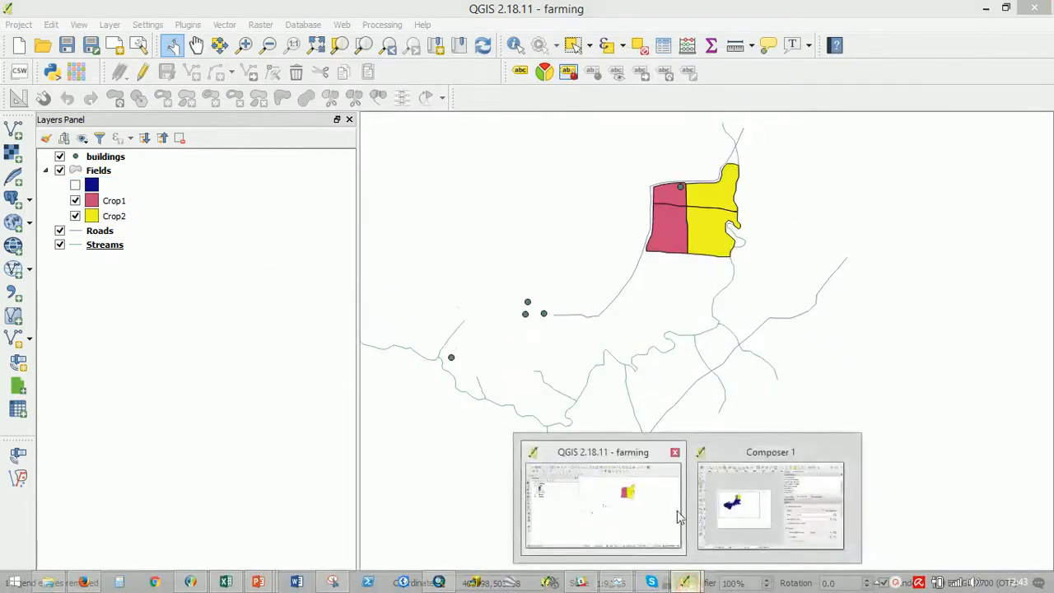
{"action": "left_click", "coordinate": [770, 503]}
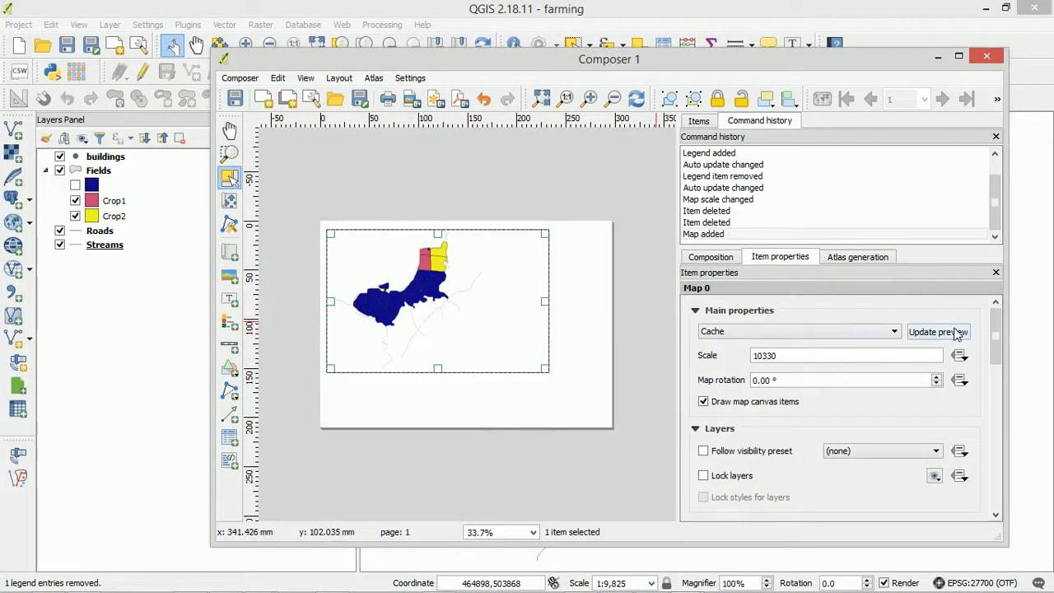
{"action": "left_click", "coordinate": [937, 331]}
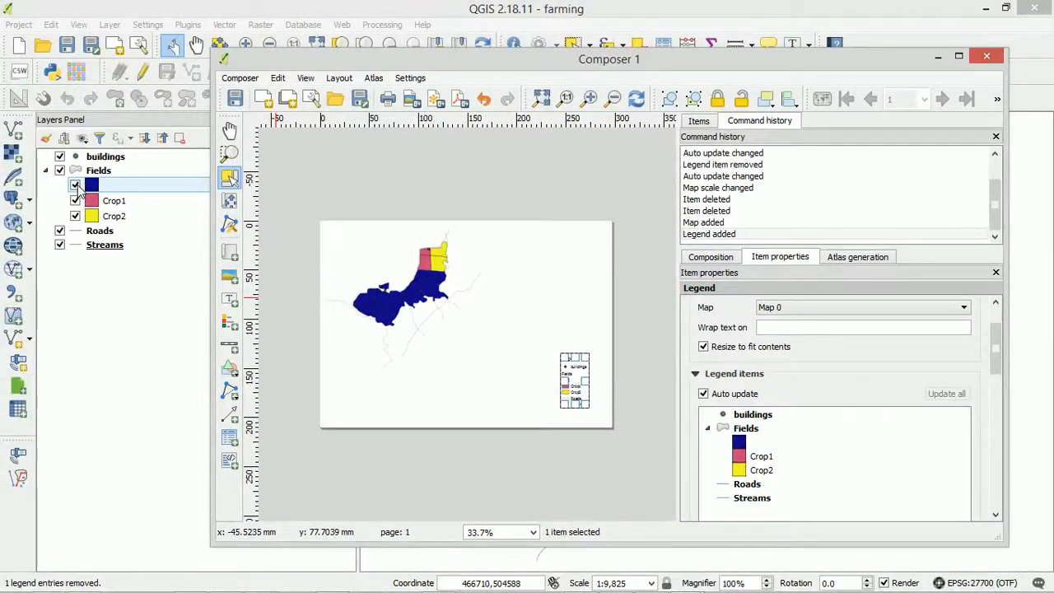
Re-enable the blue Fields category and remove its entry from the legend.
{"action": "left_click", "coordinate": [986, 56]}
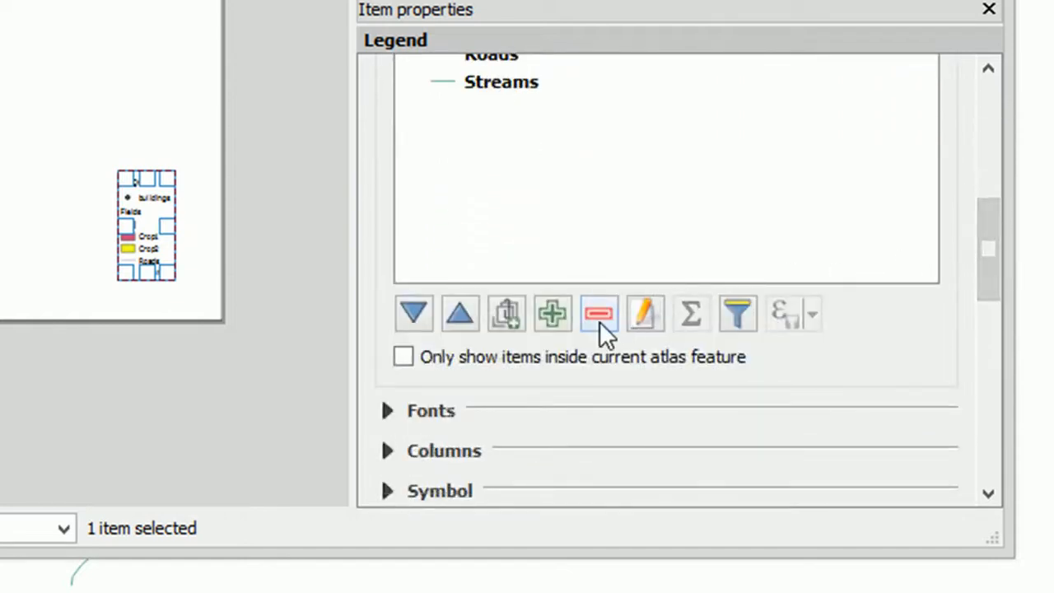
{"action": "left_click", "coordinate": [599, 314]}
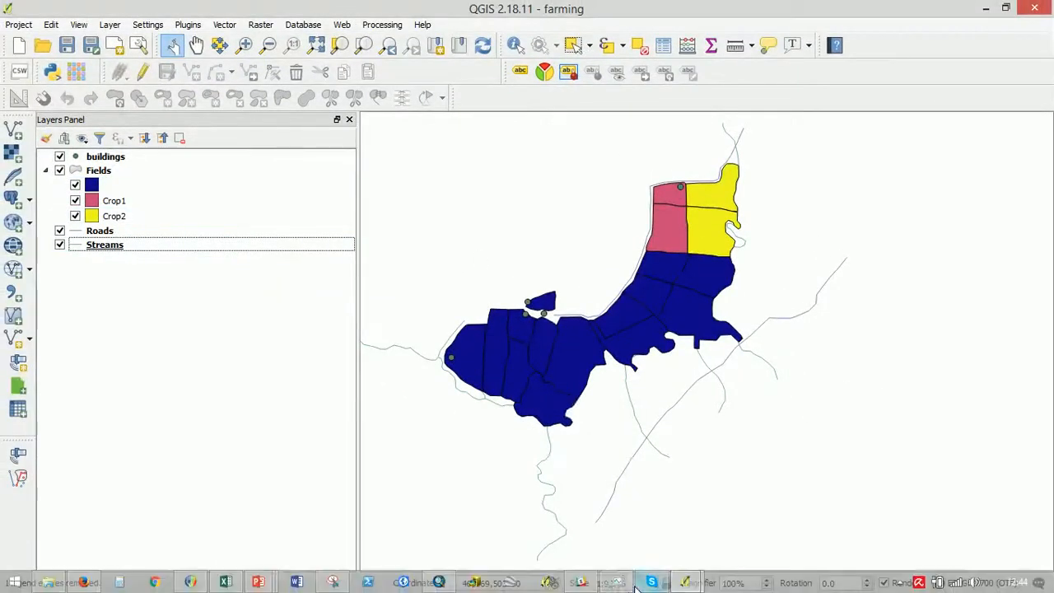
Switch back to Composer 1 and select the legend on the layout page.
{"action": "left_click", "coordinate": [650, 583]}
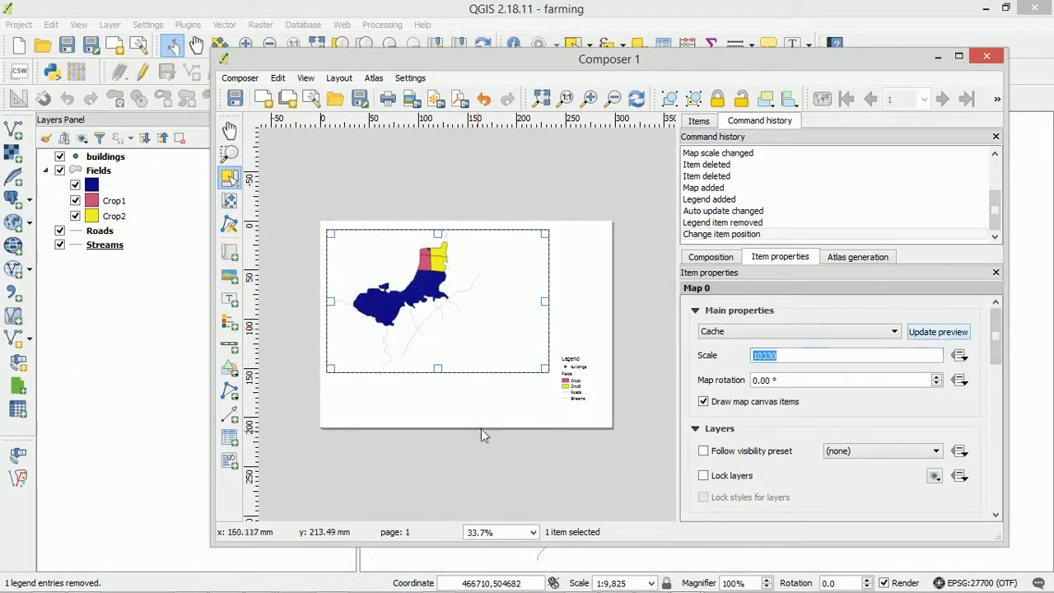
{"action": "mouse_move", "coordinate": [574, 373]}
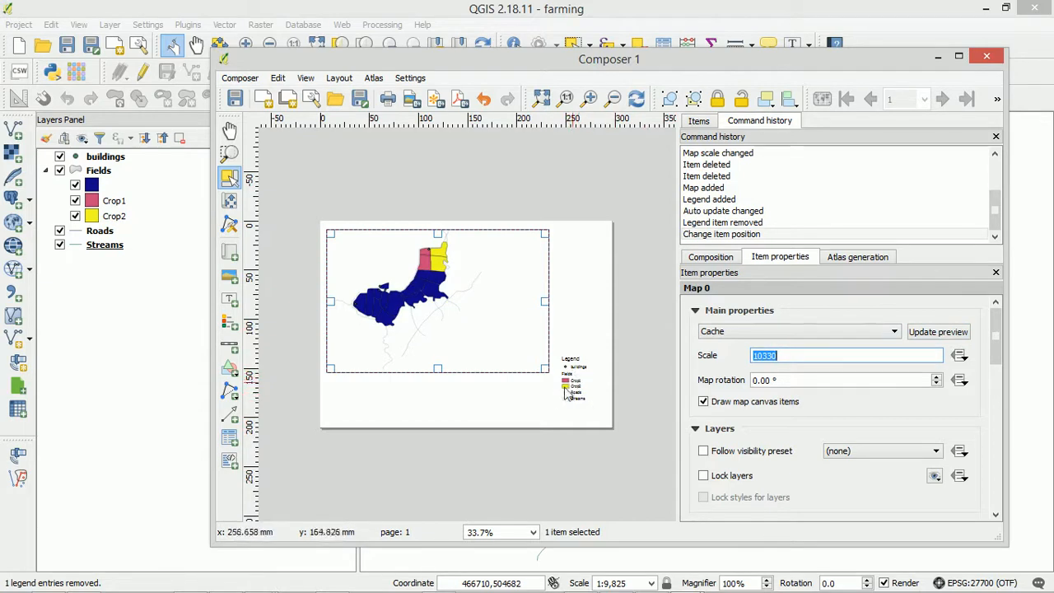
{"action": "left_click", "coordinate": [575, 383]}
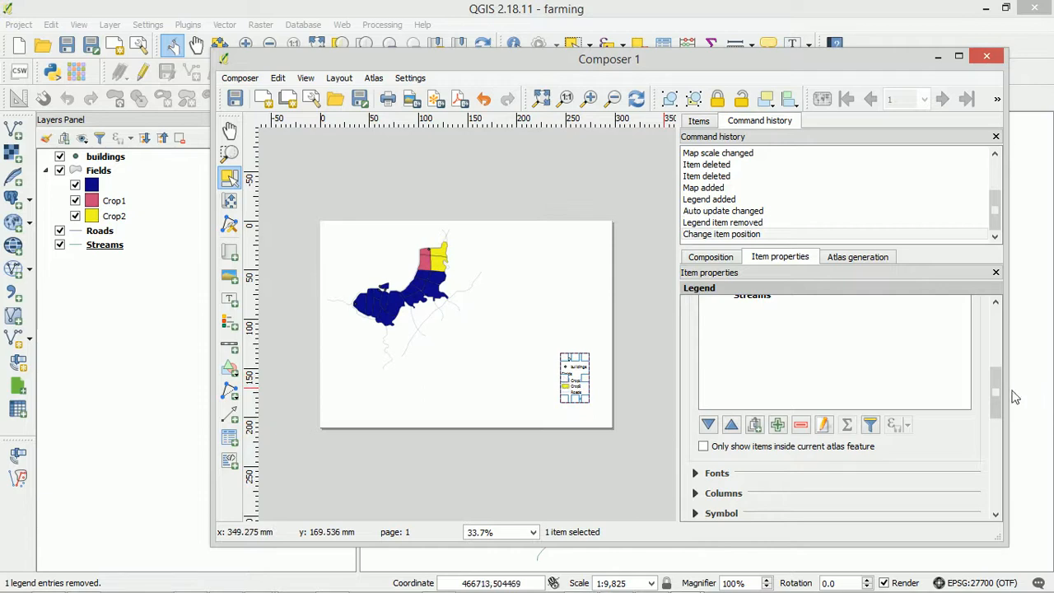
Select the buildings entry under Legend items and delete it from the legend.
{"action": "left_click", "coordinate": [746, 351]}
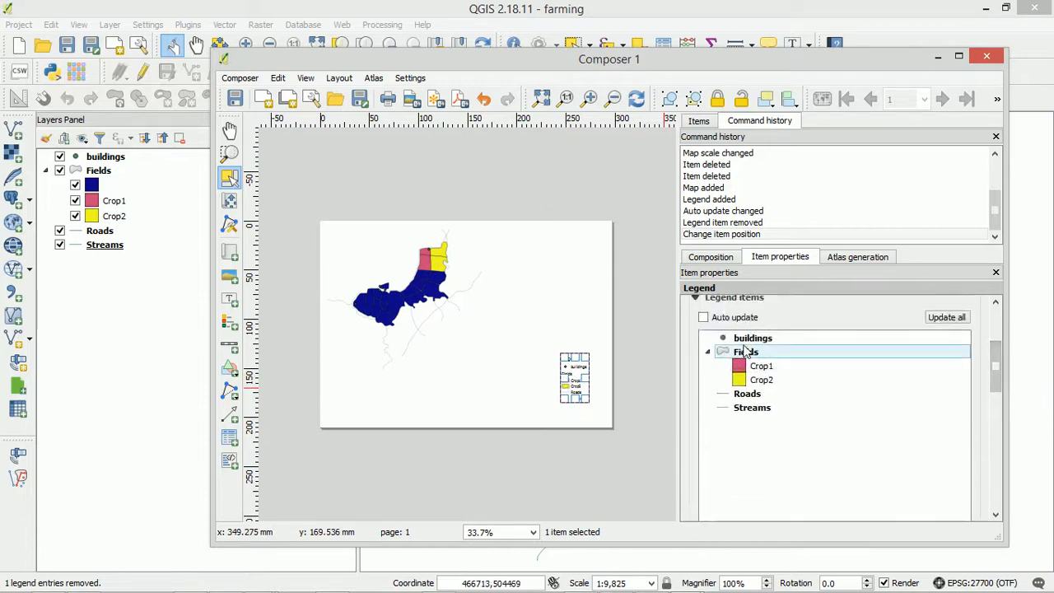
{"action": "left_click", "coordinate": [753, 338]}
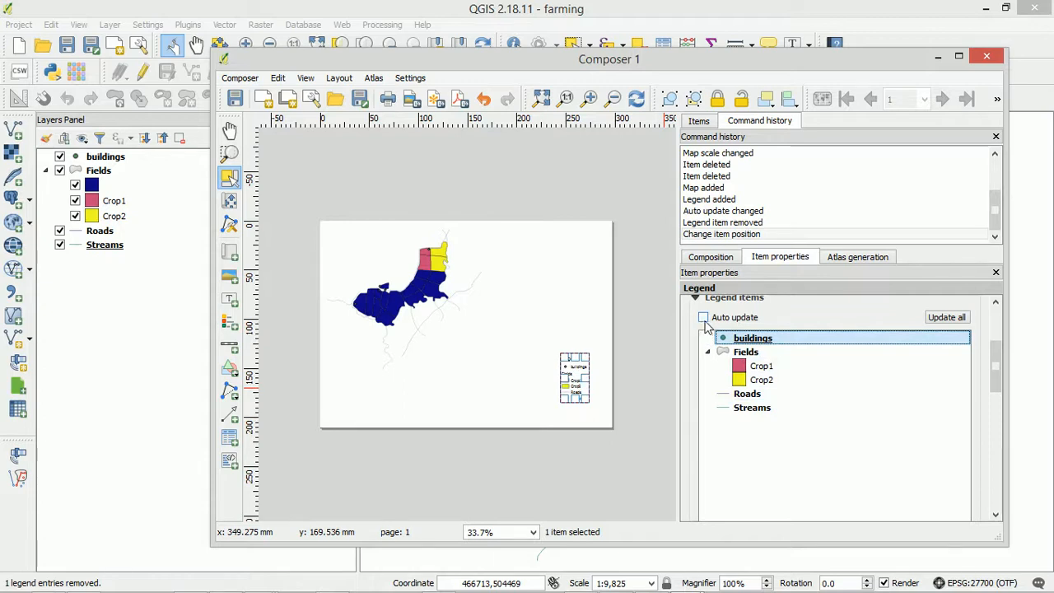
{"action": "scroll", "scroll_direction": "down", "scroll_amount": 3}
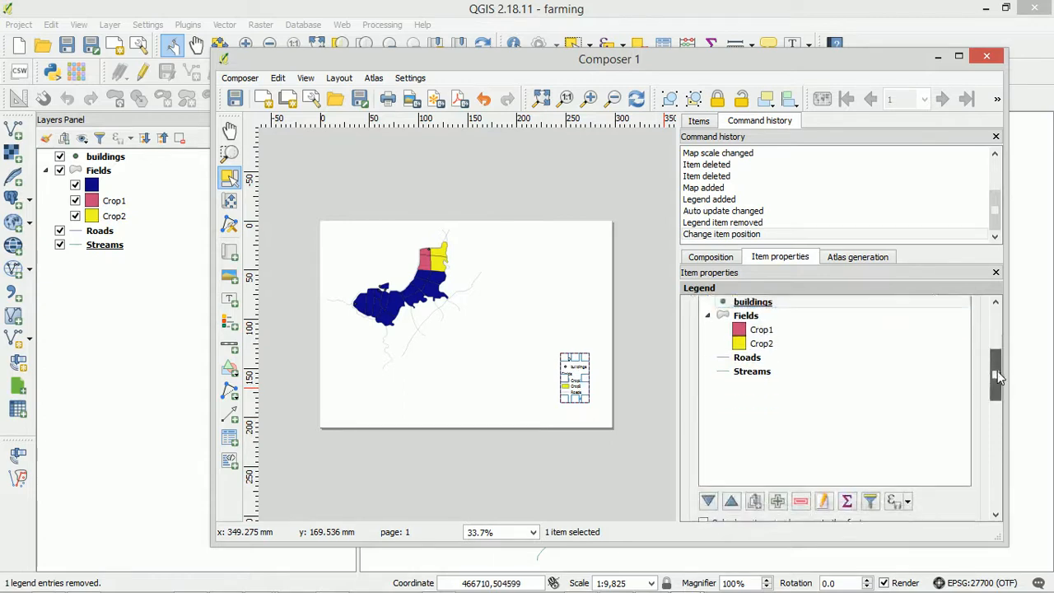
{"action": "left_click", "coordinate": [800, 427]}
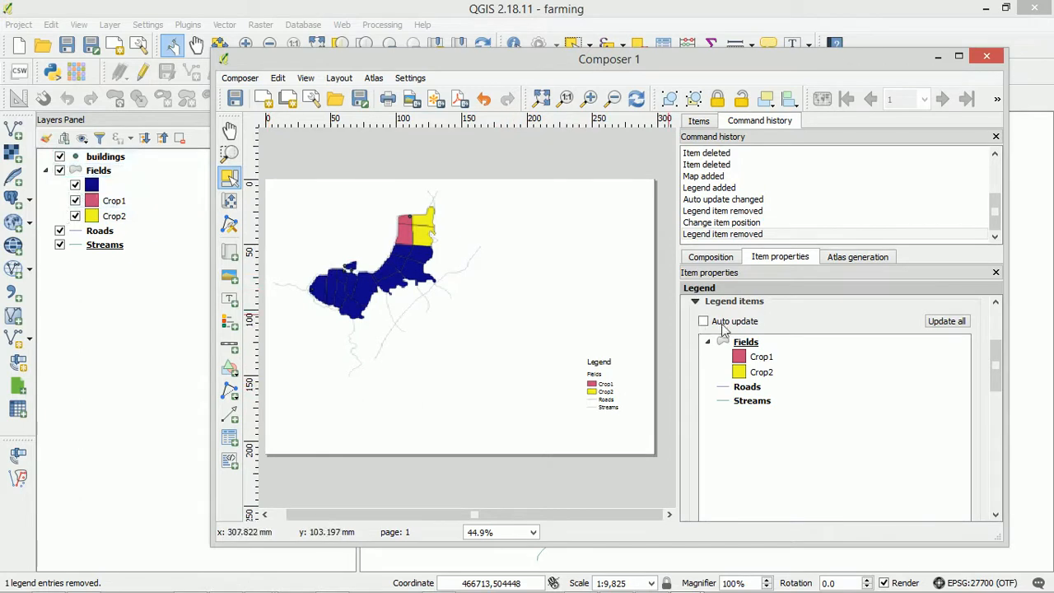
{"action": "mouse_move", "coordinate": [717, 332]}
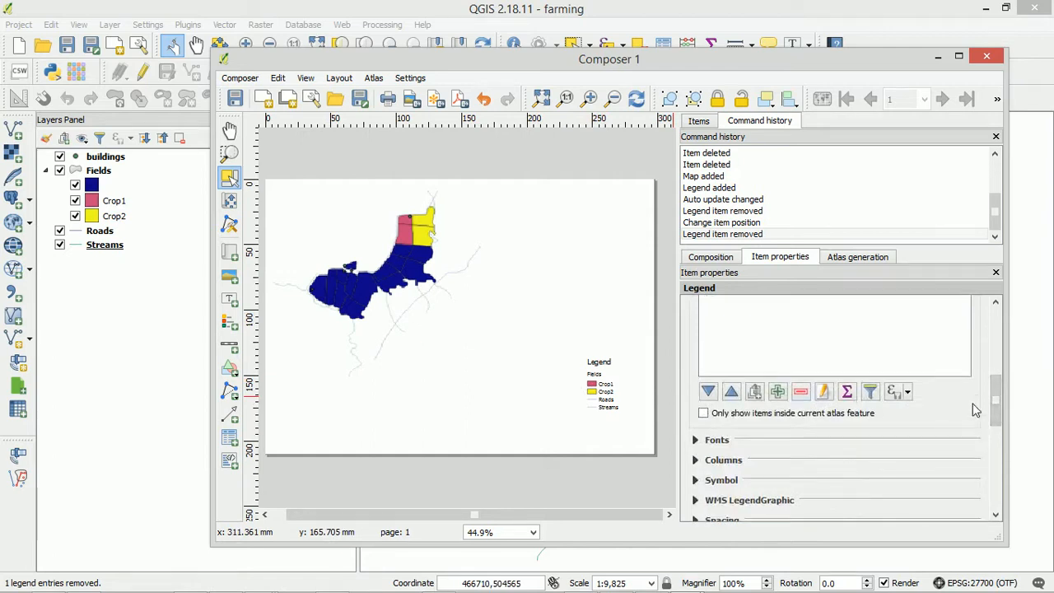
{"action": "left_click", "coordinate": [696, 300]}
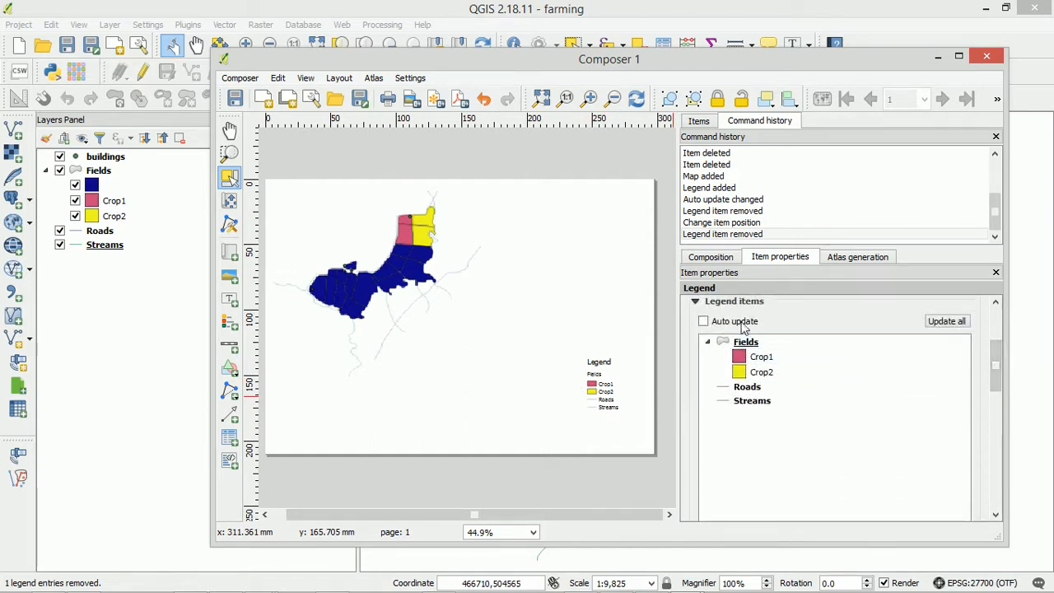